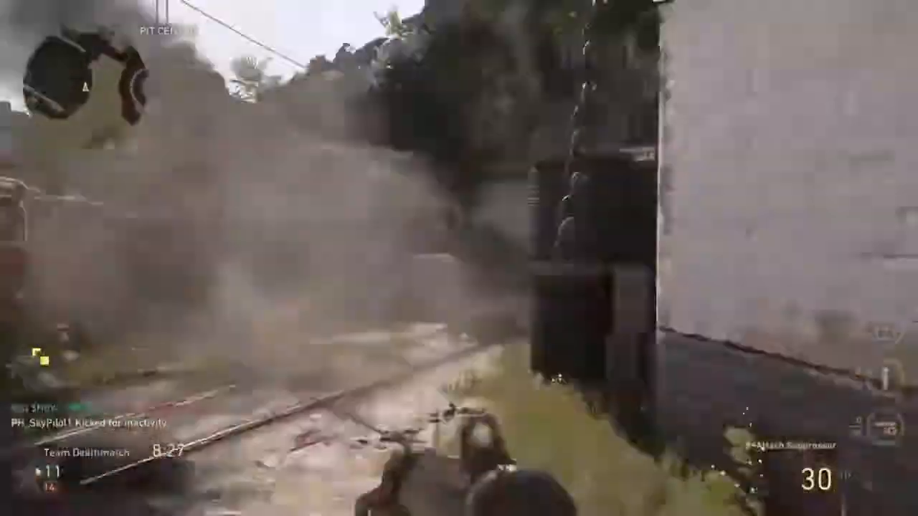
mouse_move(459, 258)
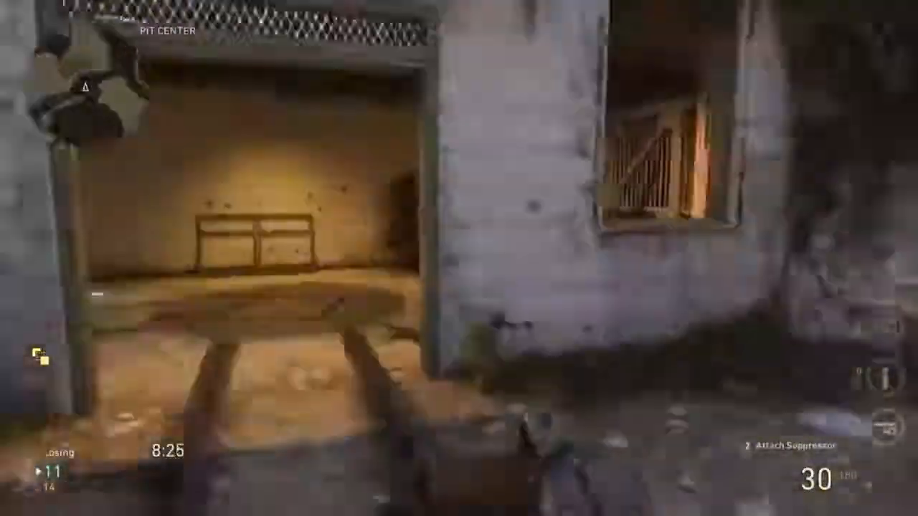